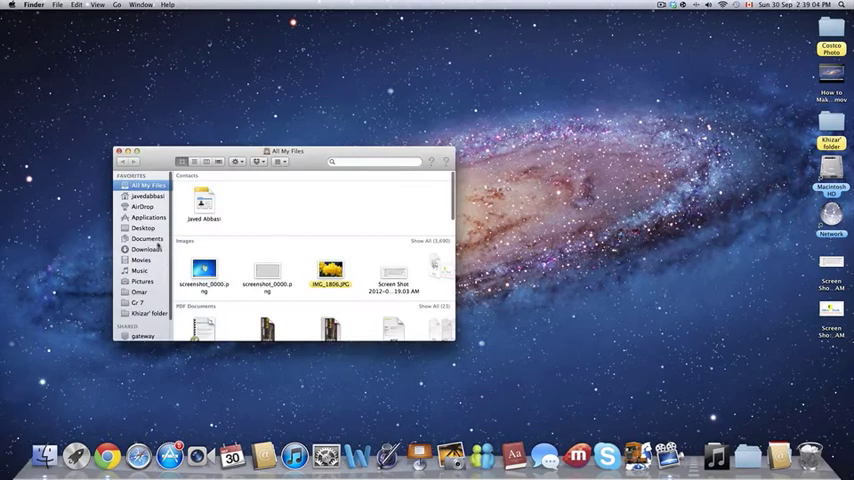
Step: Browse Documents › Euro Truck Simulator, previewing game.crash and opening the music folder
click(146, 227)
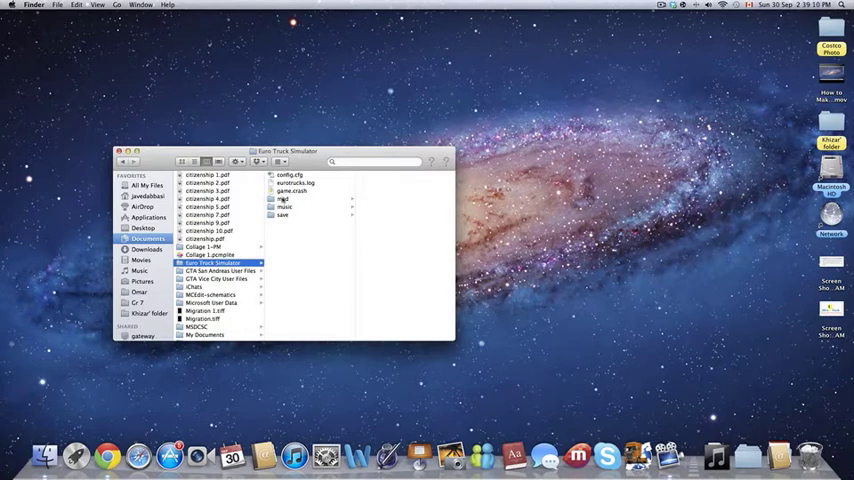
click(292, 190)
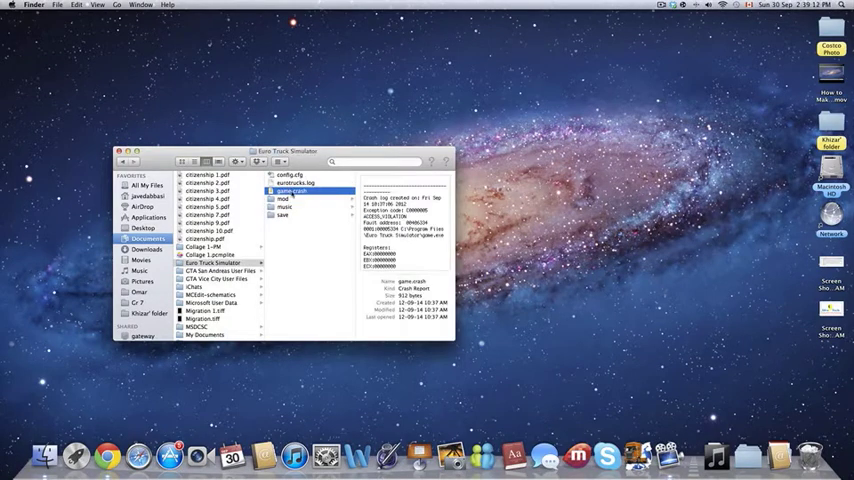
click(285, 206)
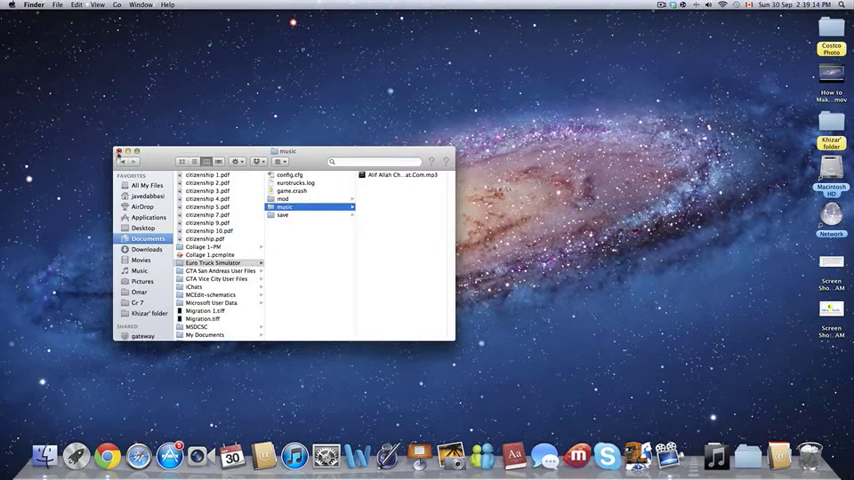
Step: Go to ~/Library/Application Support/ and open its Euro Truck Simulator folder
click(118, 5)
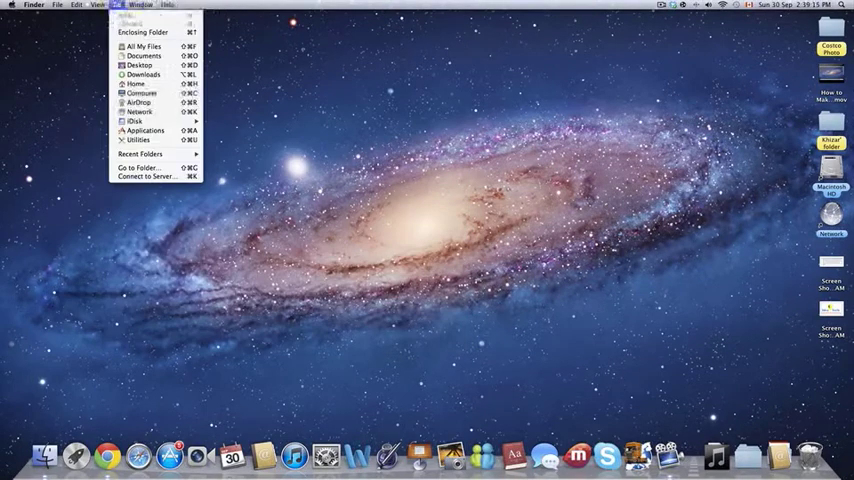
click(142, 167)
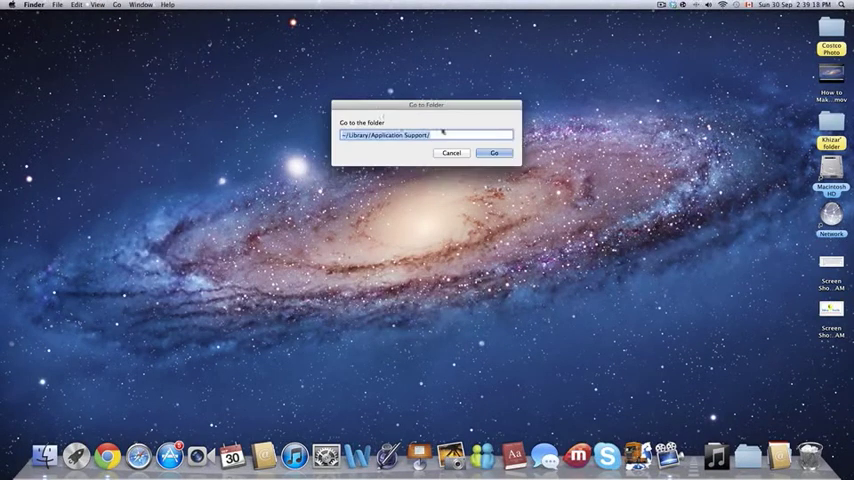
click(495, 153)
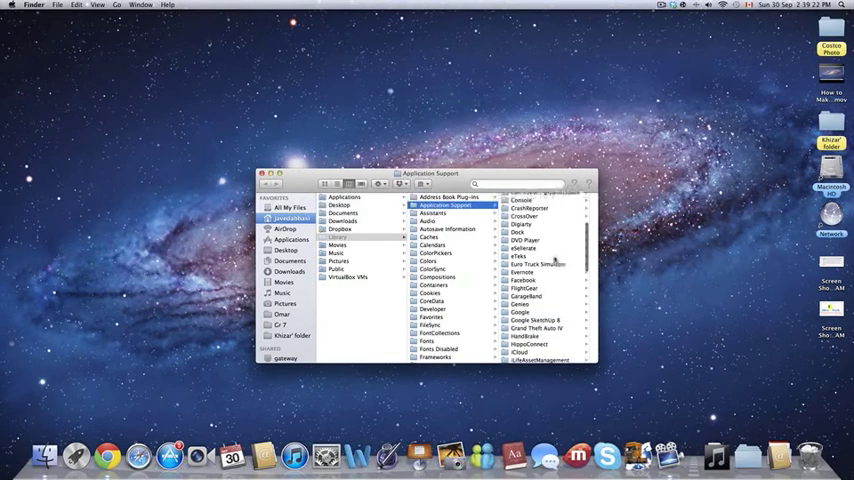
click(538, 264)
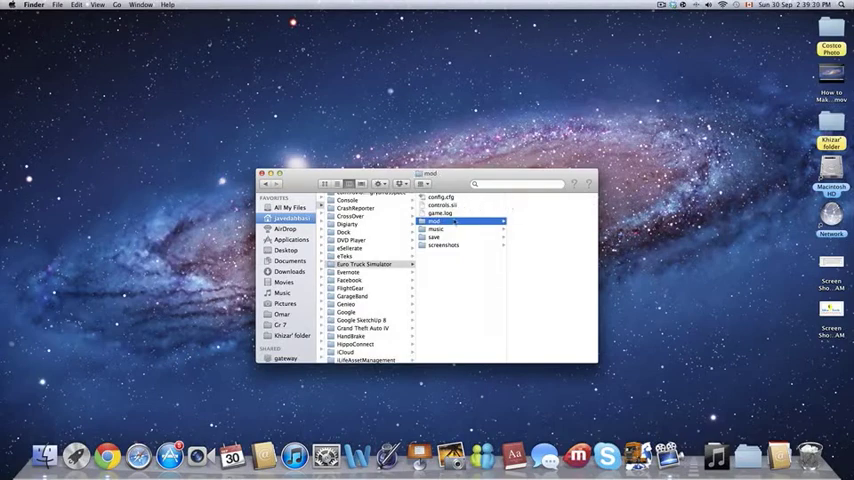
Step: Open the save folder's game.sii in TextEdit, confirming the downloaded-file warning
click(448, 205)
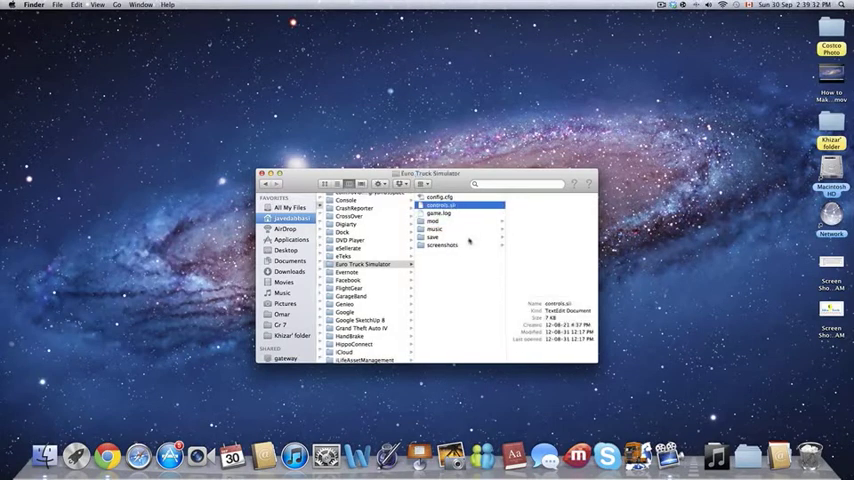
click(432, 237)
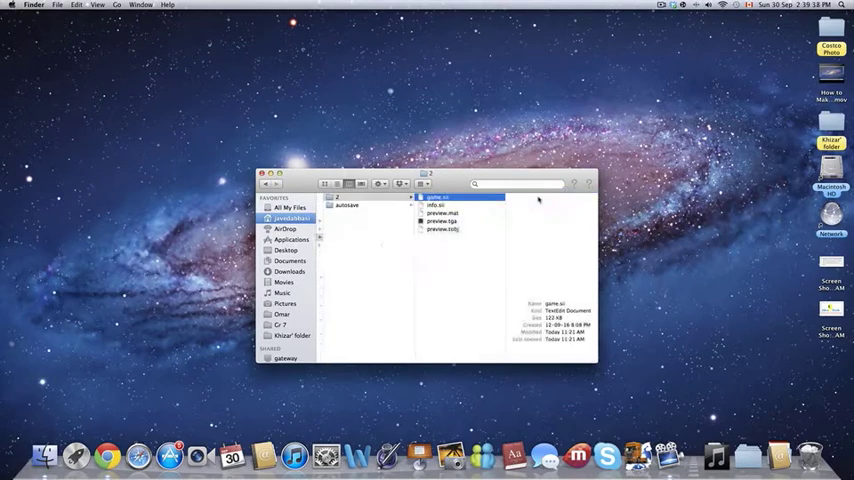
double_click(437, 197)
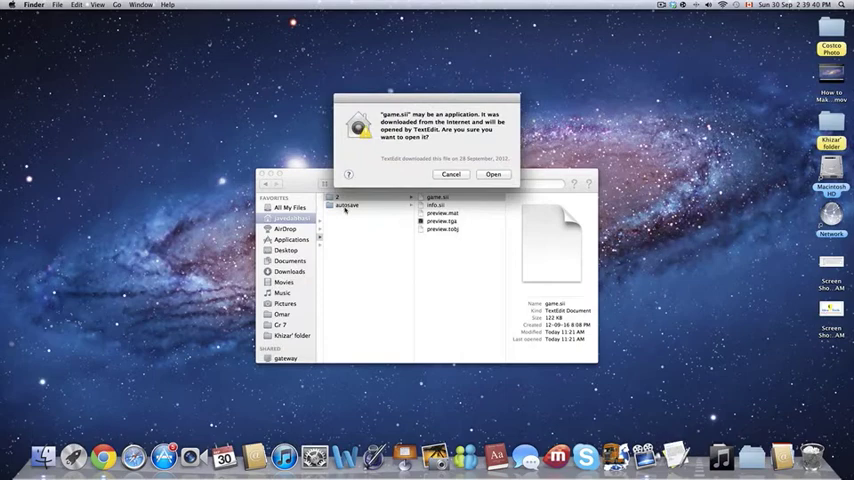
click(492, 174)
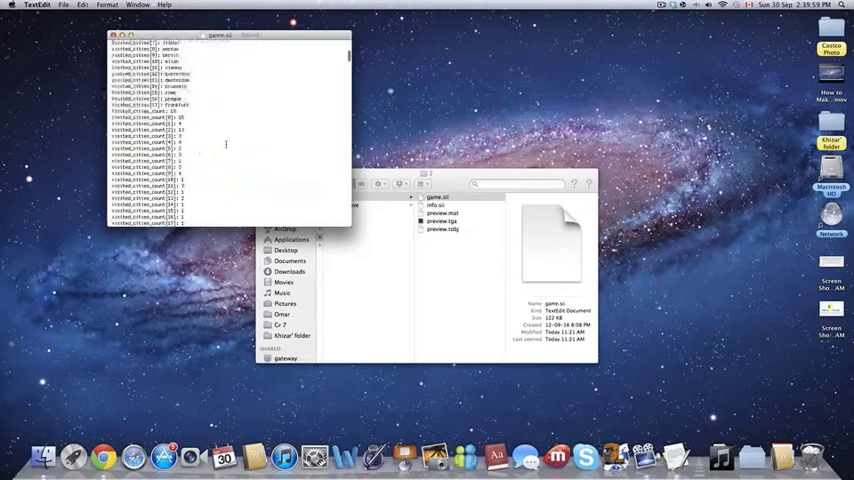
Step: Scroll game.sii down to the visit counts, fuel totals and cargo types
scroll(down, 3)
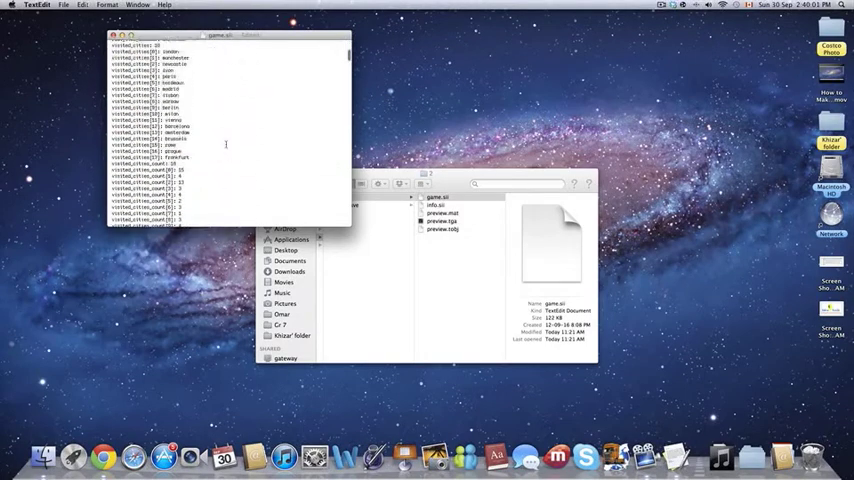
scroll(down, 3)
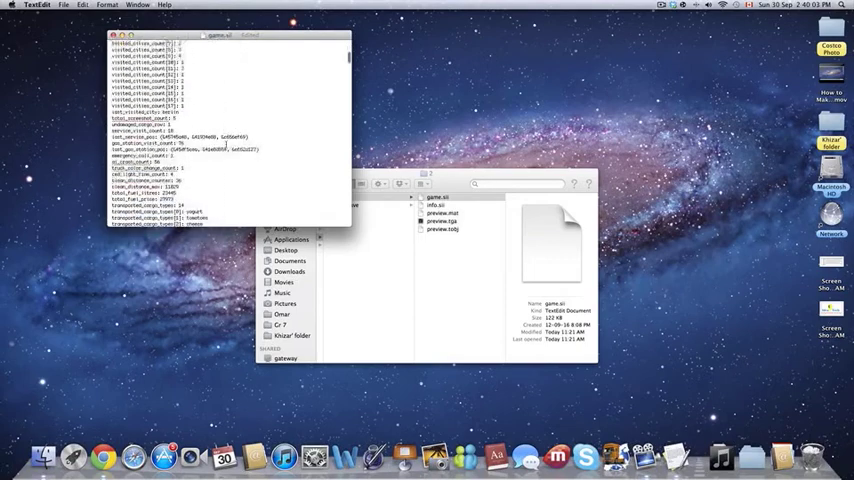